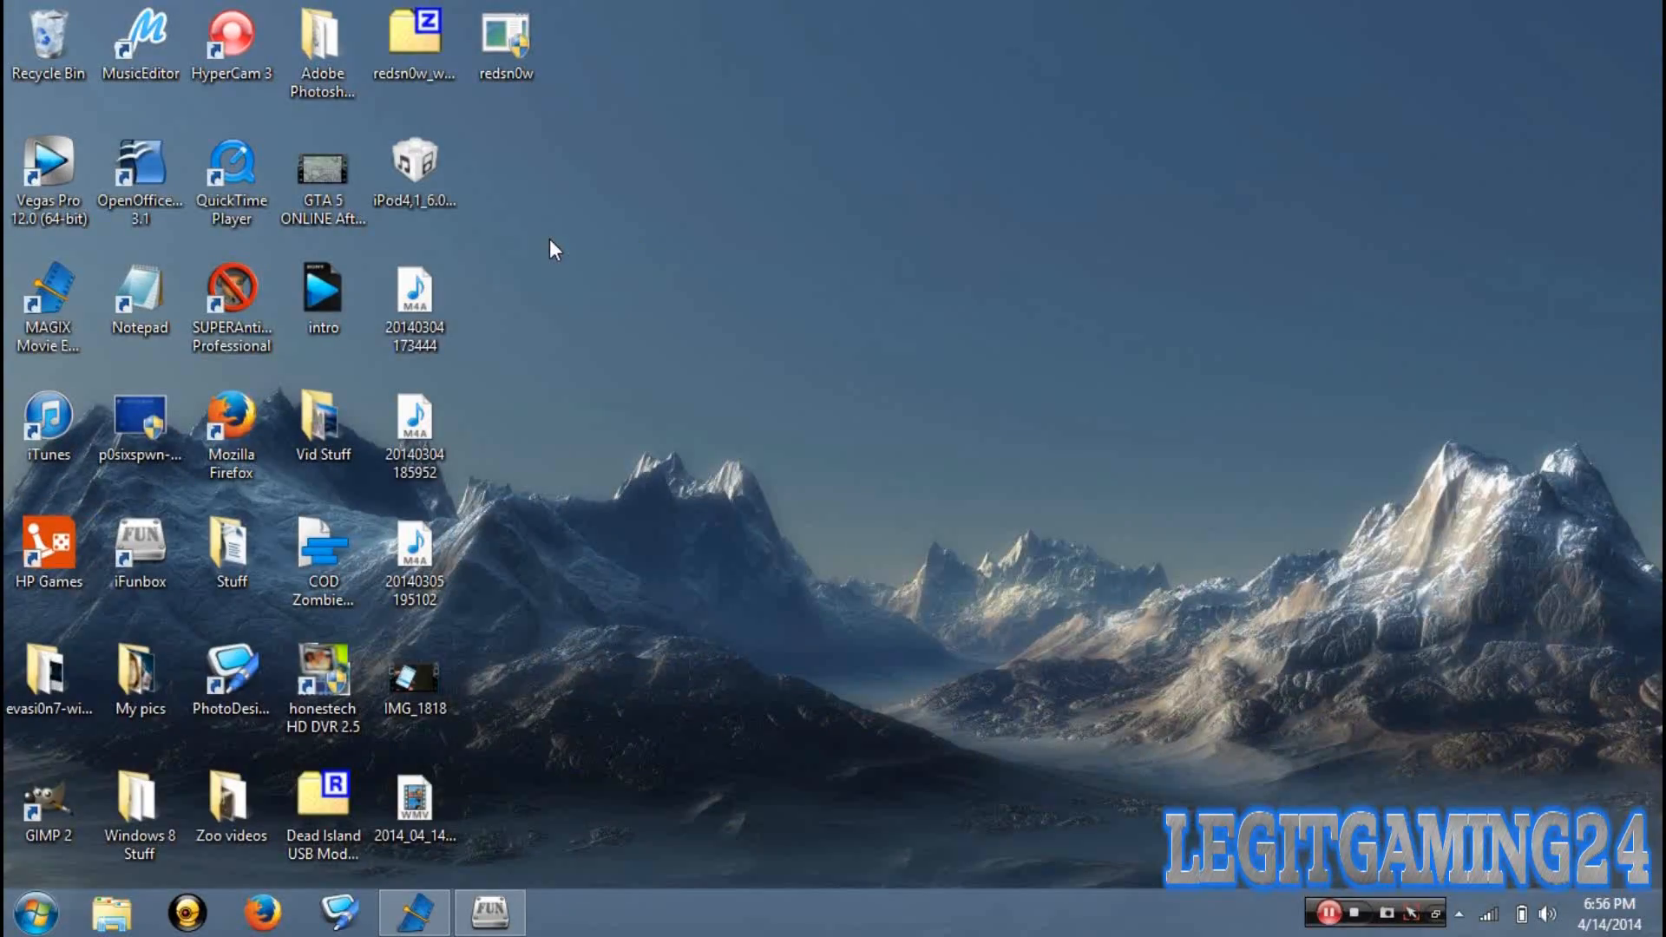
{"action": "mouse_move", "coordinate": [612, 63]}
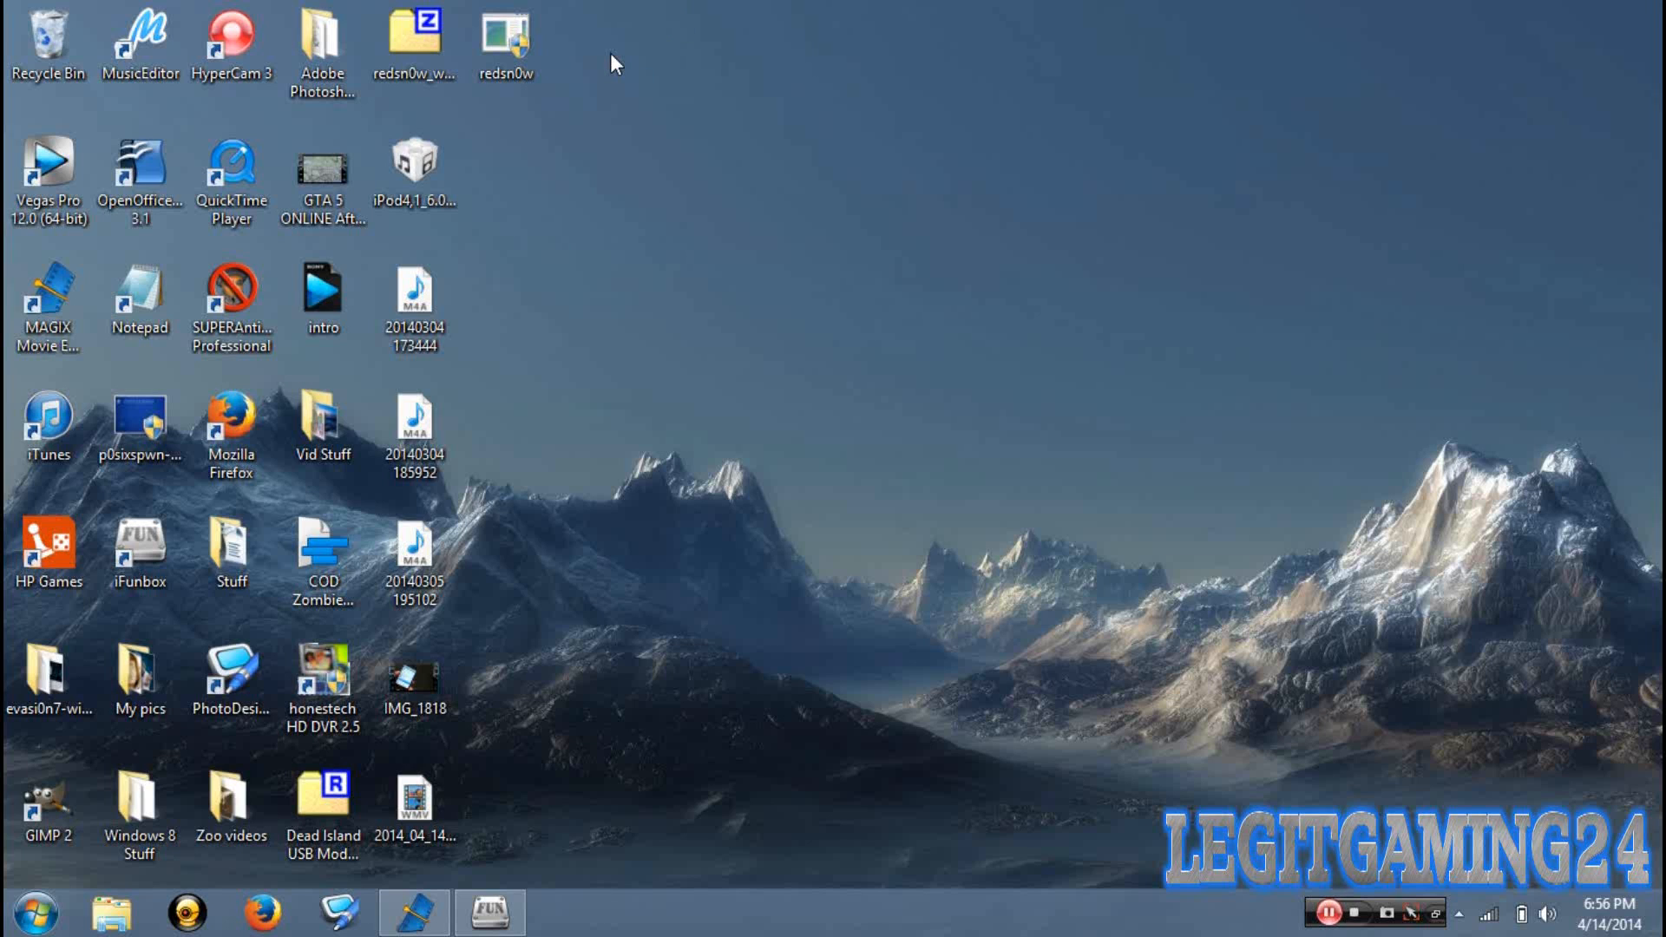
Step: Launch redsn0w 0.9.15b3 from its shortcut and allow it to make changes to the computer
{"action": "left_click", "coordinate": [417, 38]}
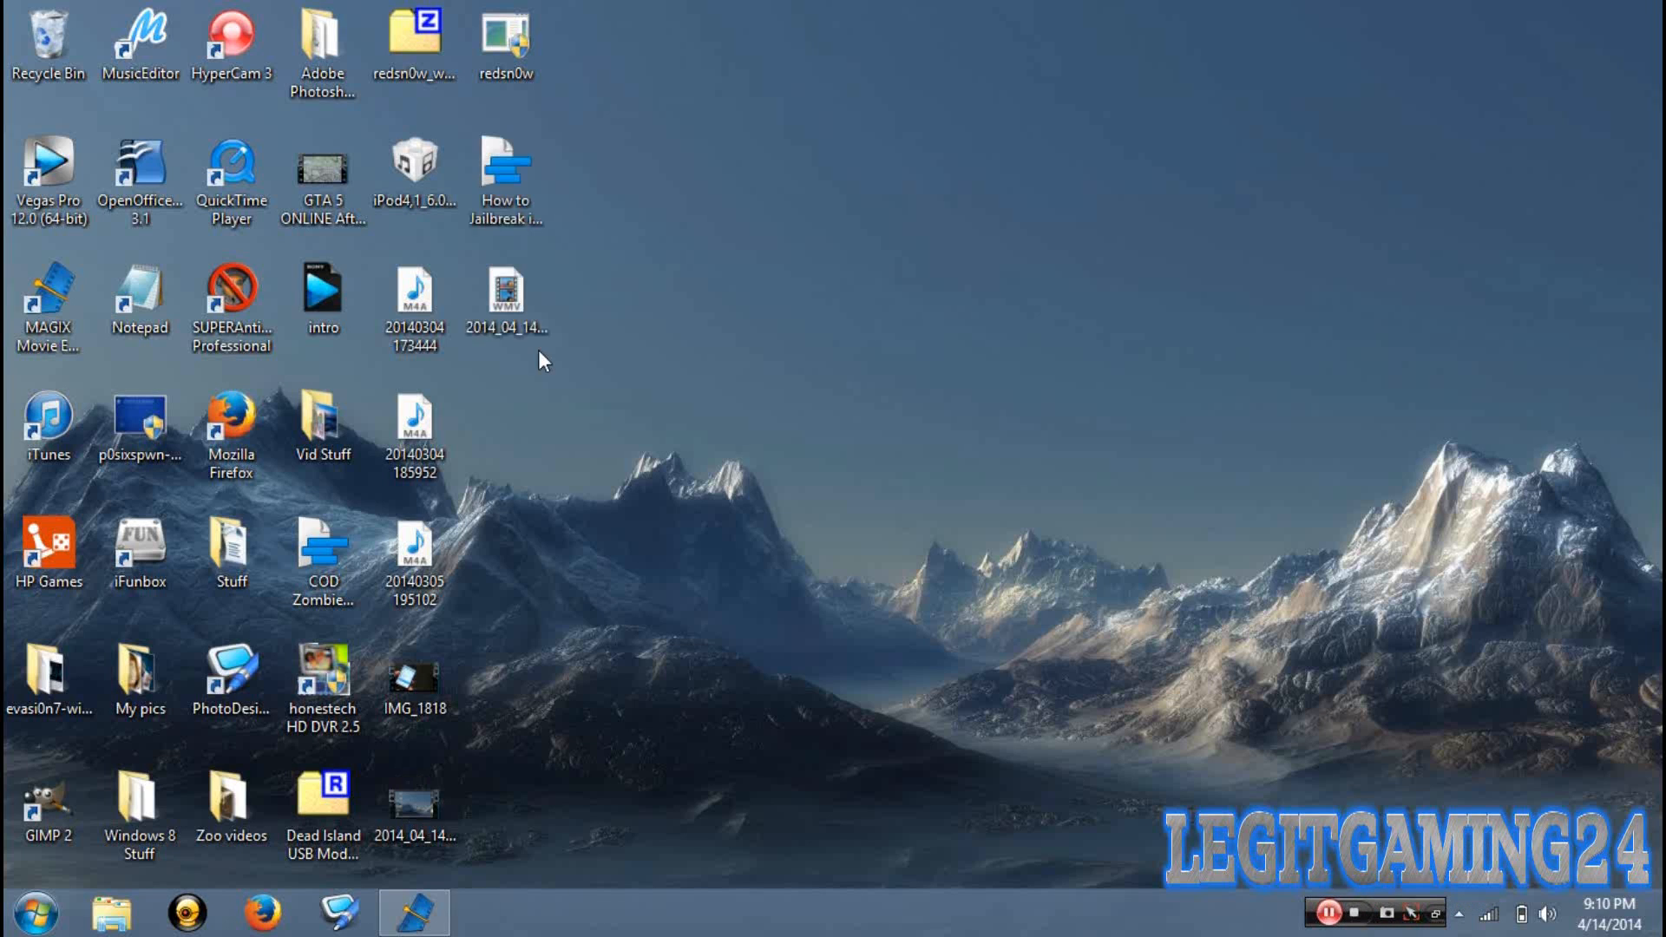
{"action": "mouse_move", "coordinate": [502, 118]}
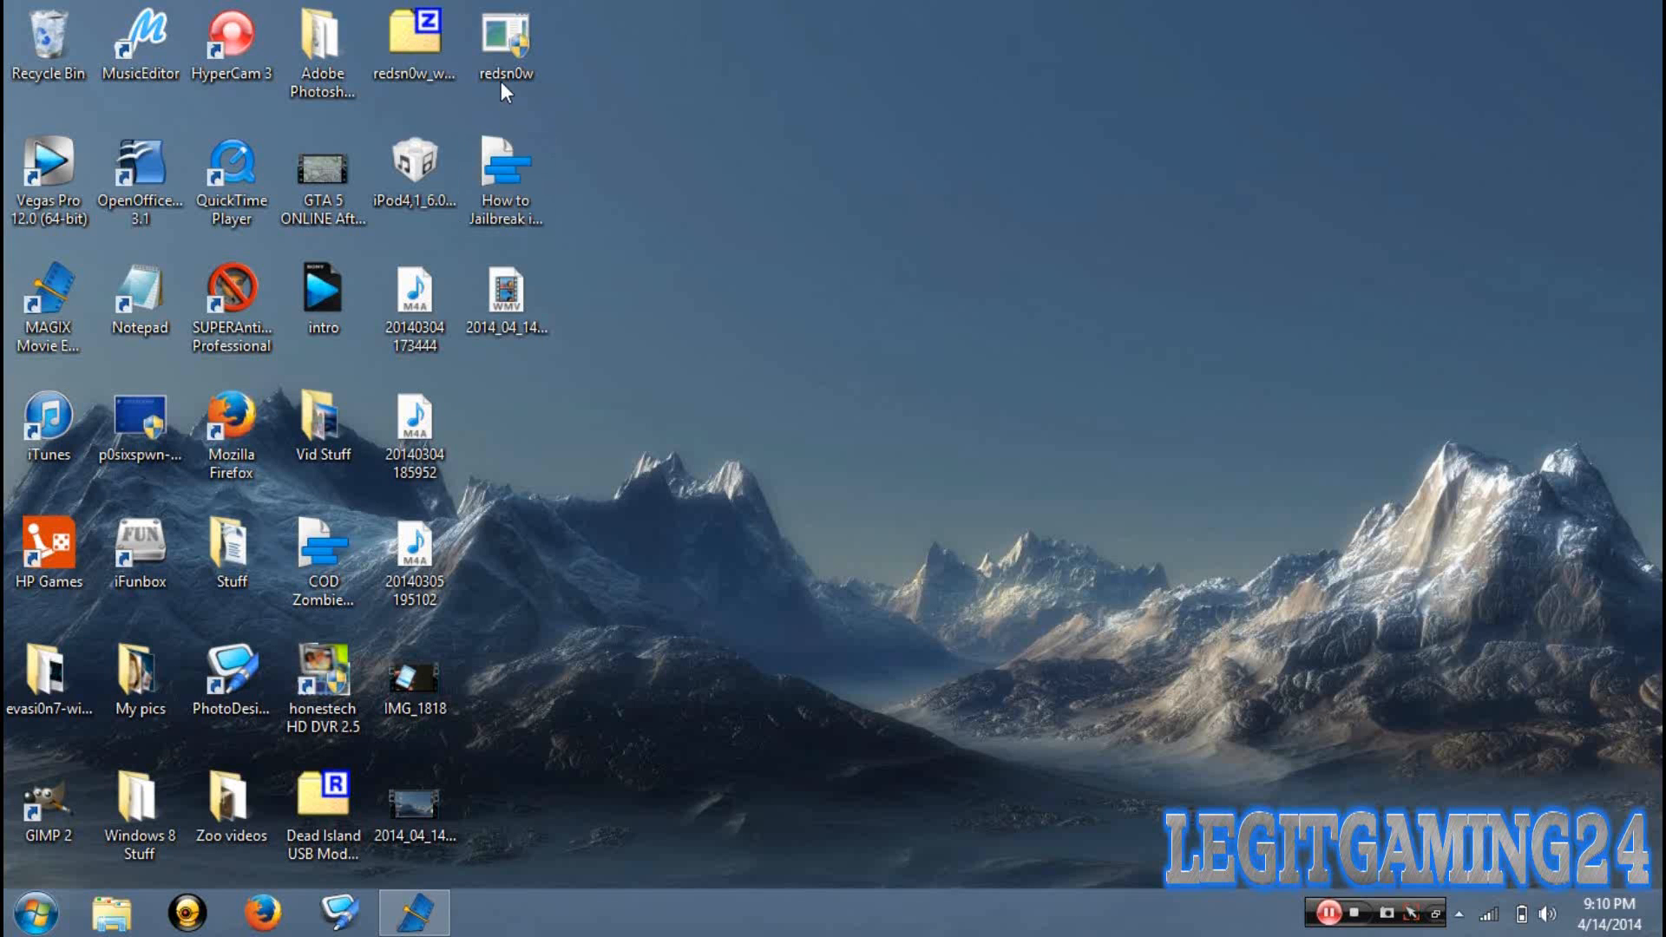
{"action": "left_click", "coordinate": [507, 38]}
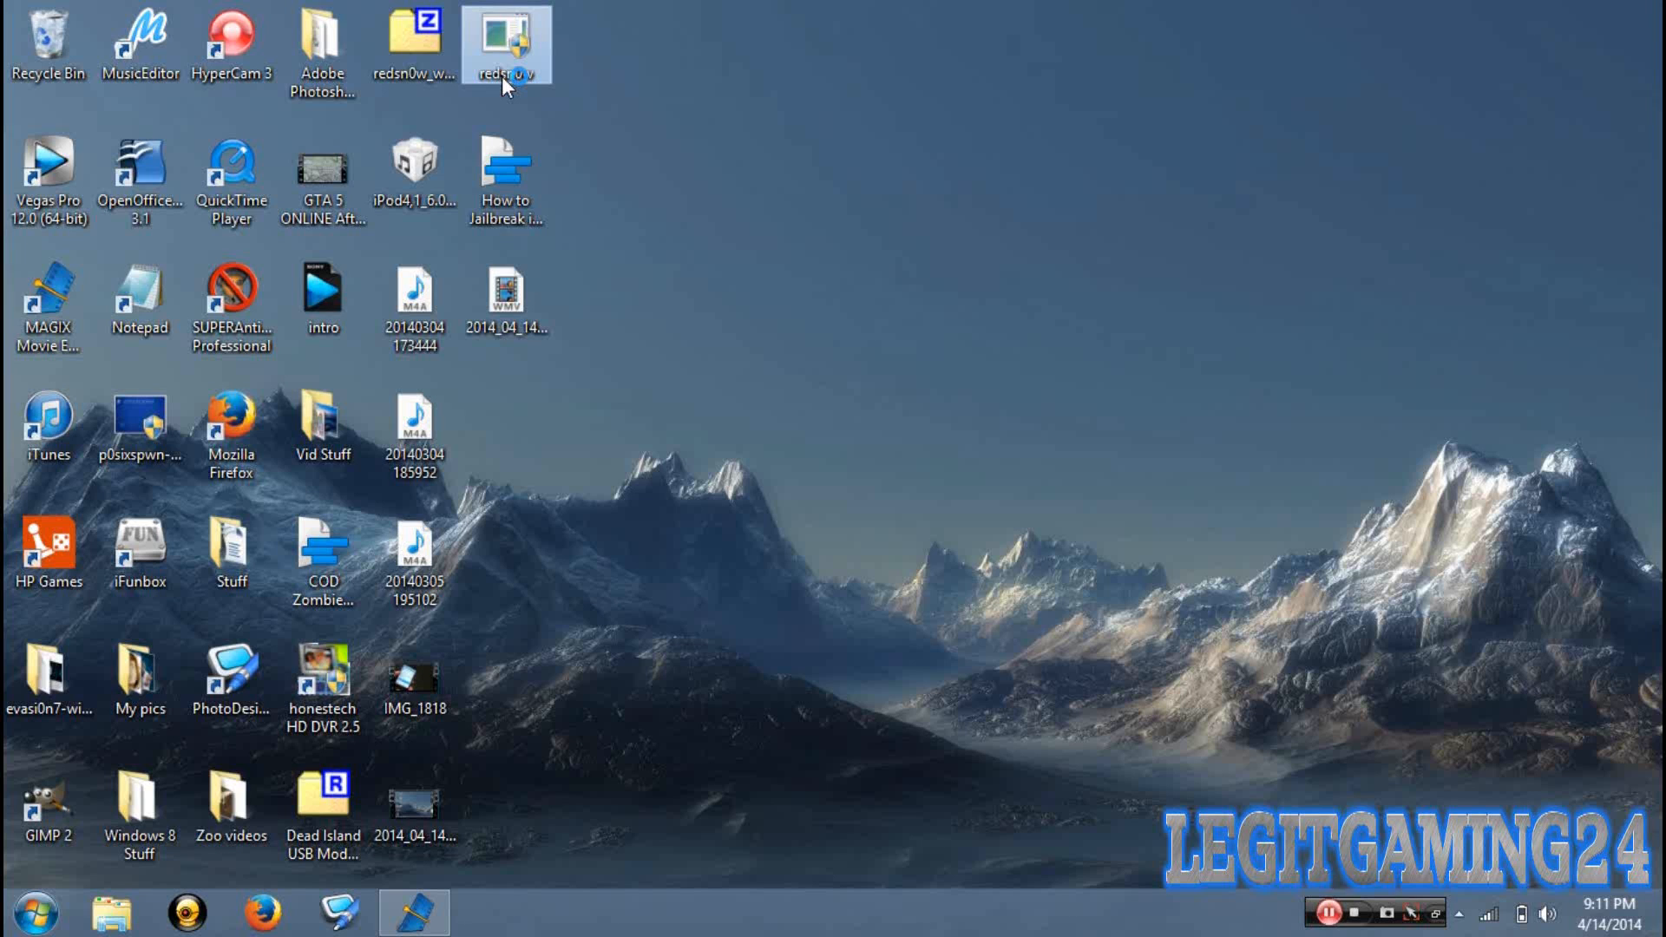
{"action": "double_click", "coordinate": [507, 35]}
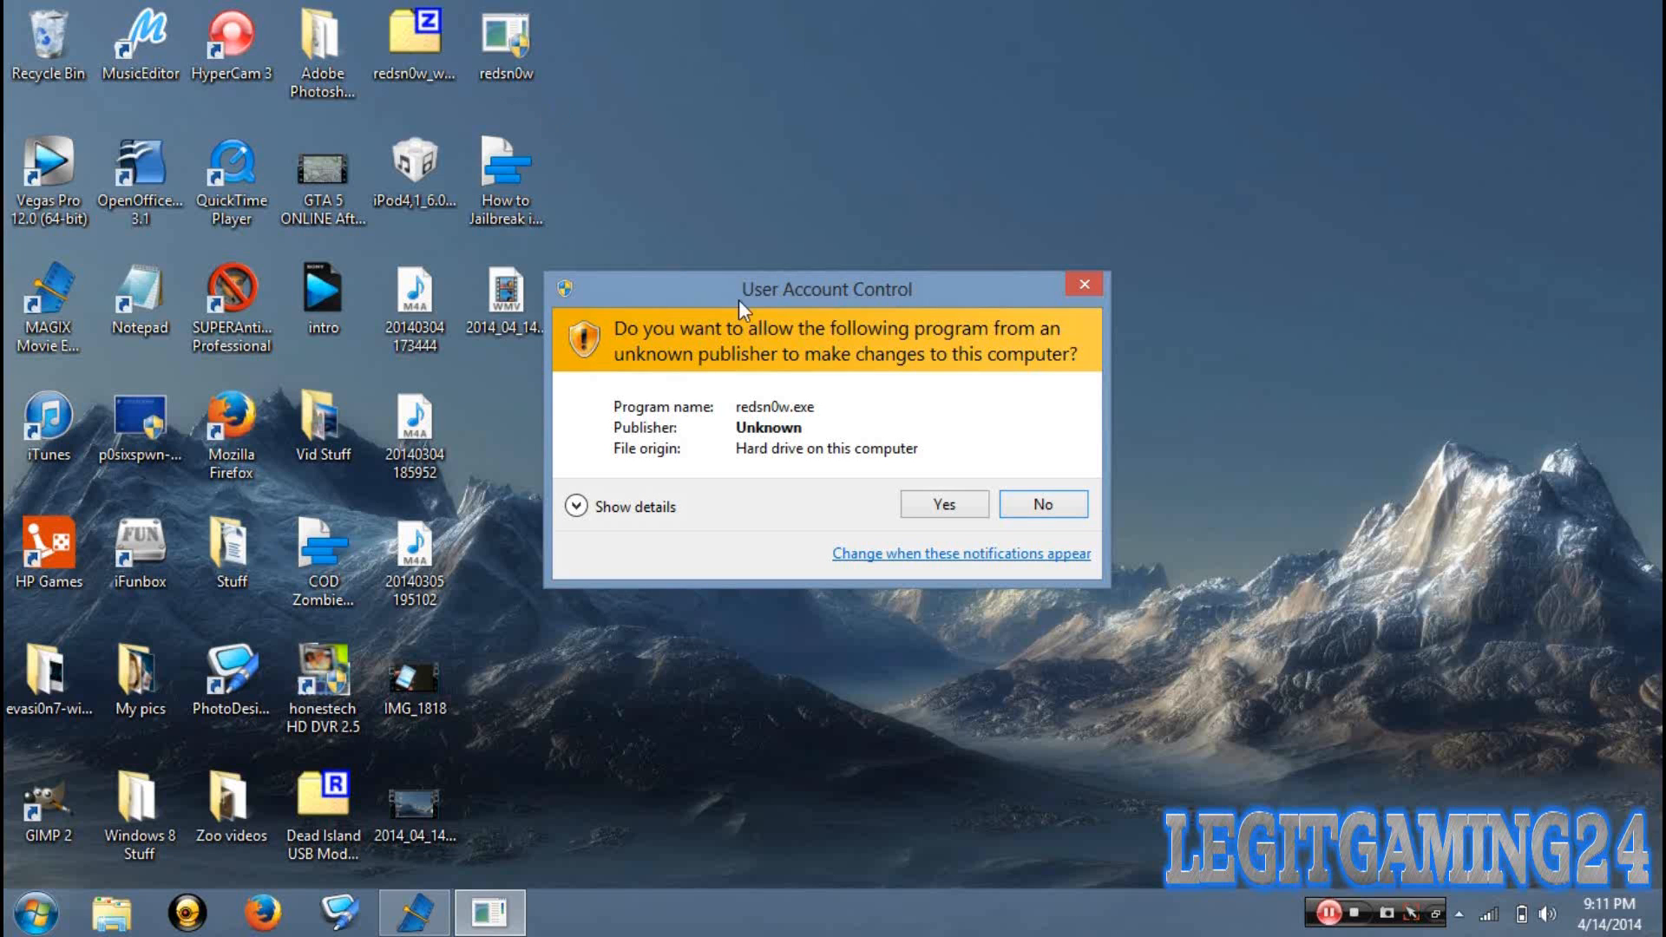
{"action": "left_click", "coordinate": [944, 503]}
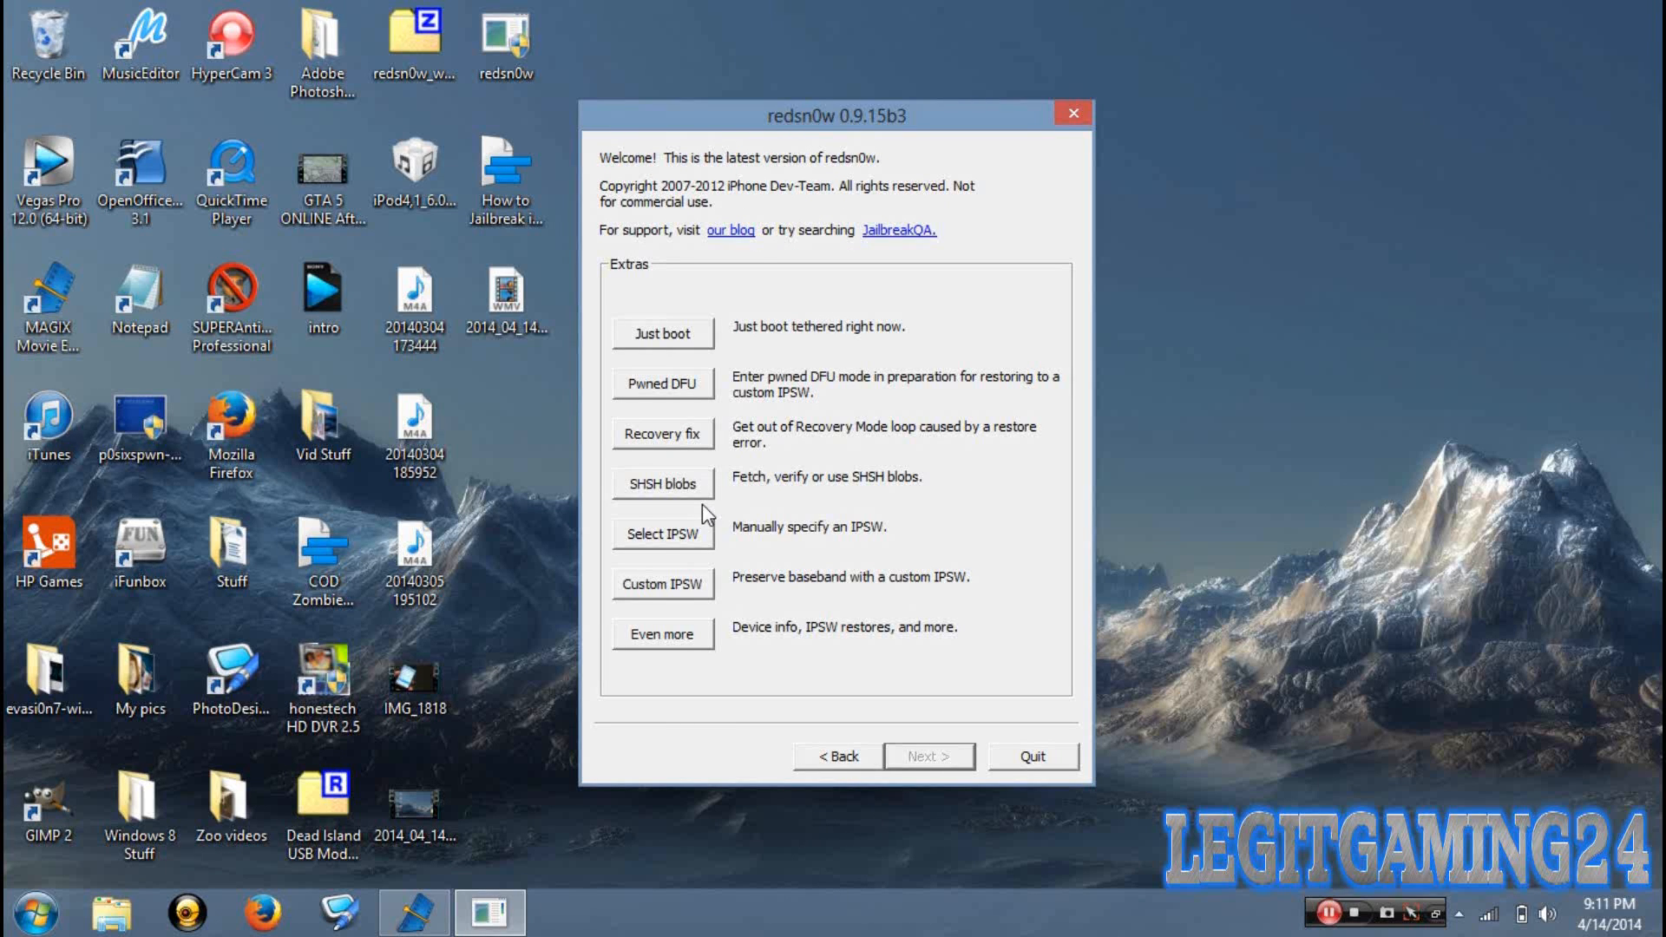
Step: Select the iPod4,1_6.0_10A403_Restore IPSW manually and confirm the build identified message
{"action": "left_click", "coordinate": [663, 535]}
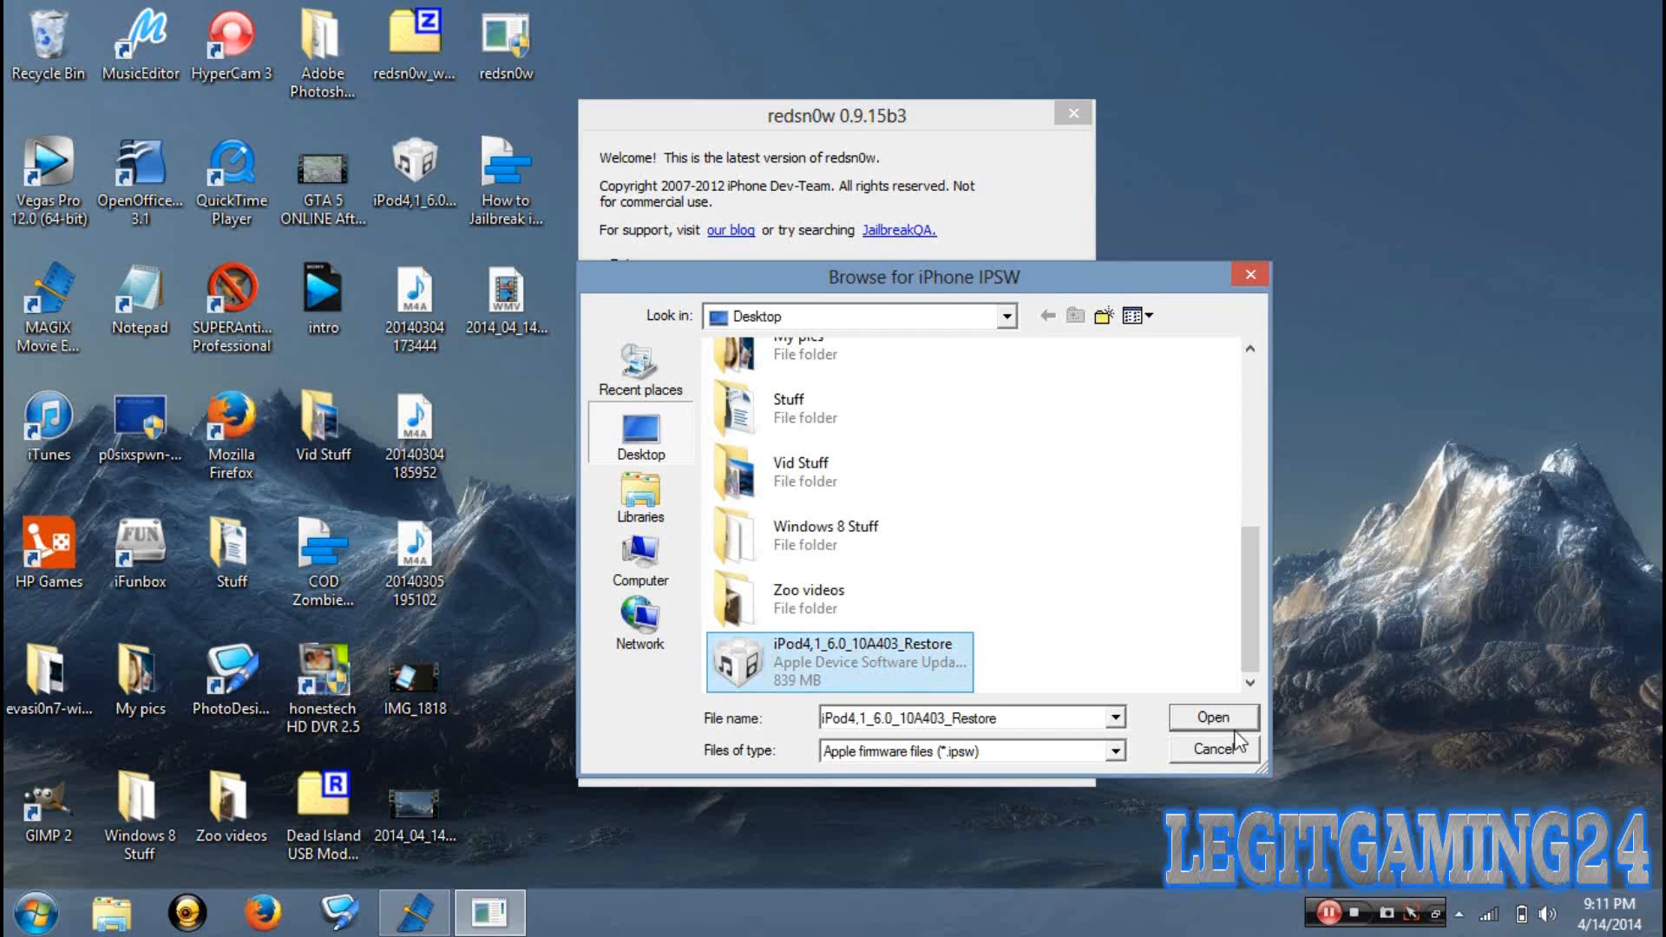
{"action": "left_click", "coordinate": [1213, 717]}
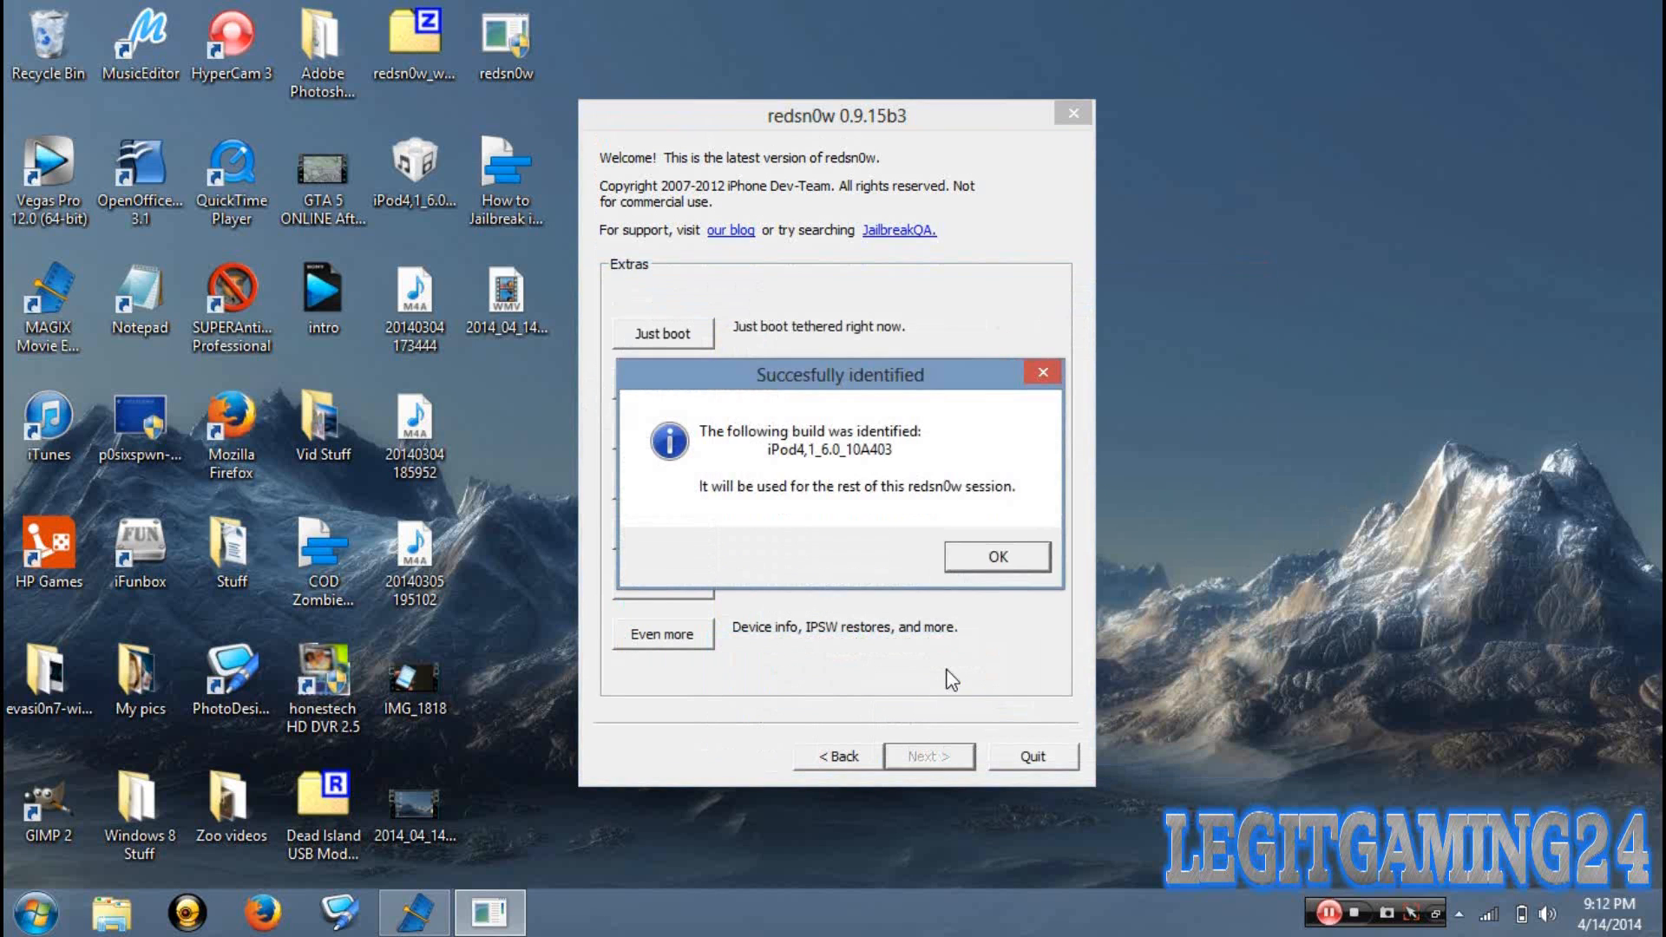
{"action": "mouse_move", "coordinate": [971, 618]}
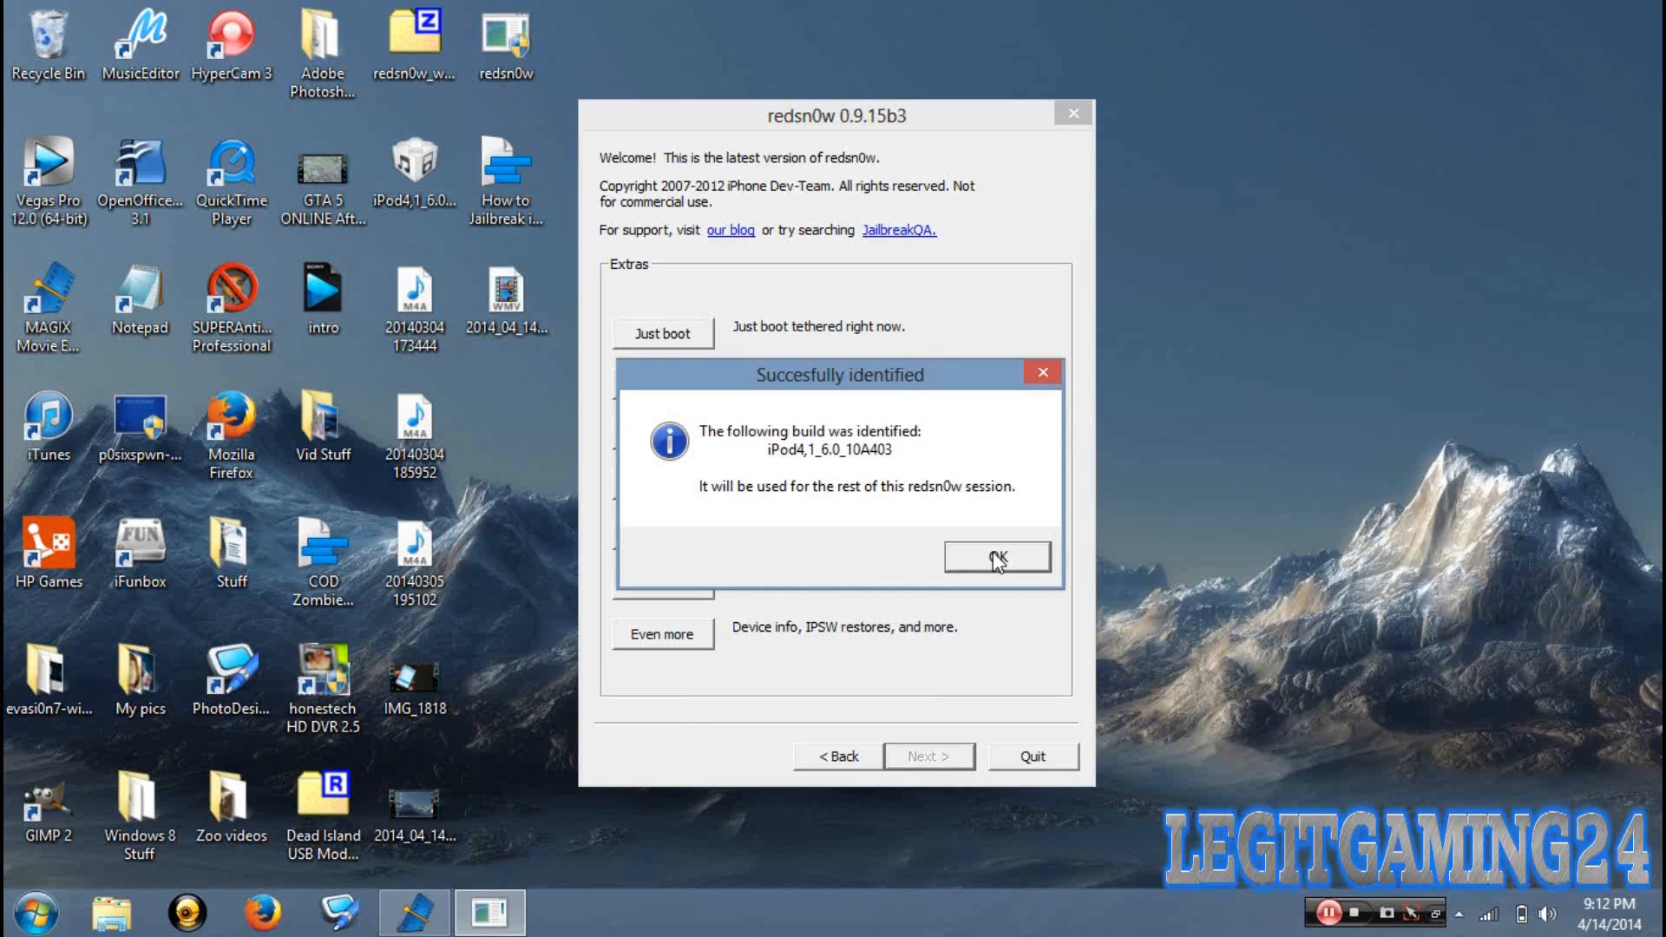
{"action": "left_click", "coordinate": [997, 555]}
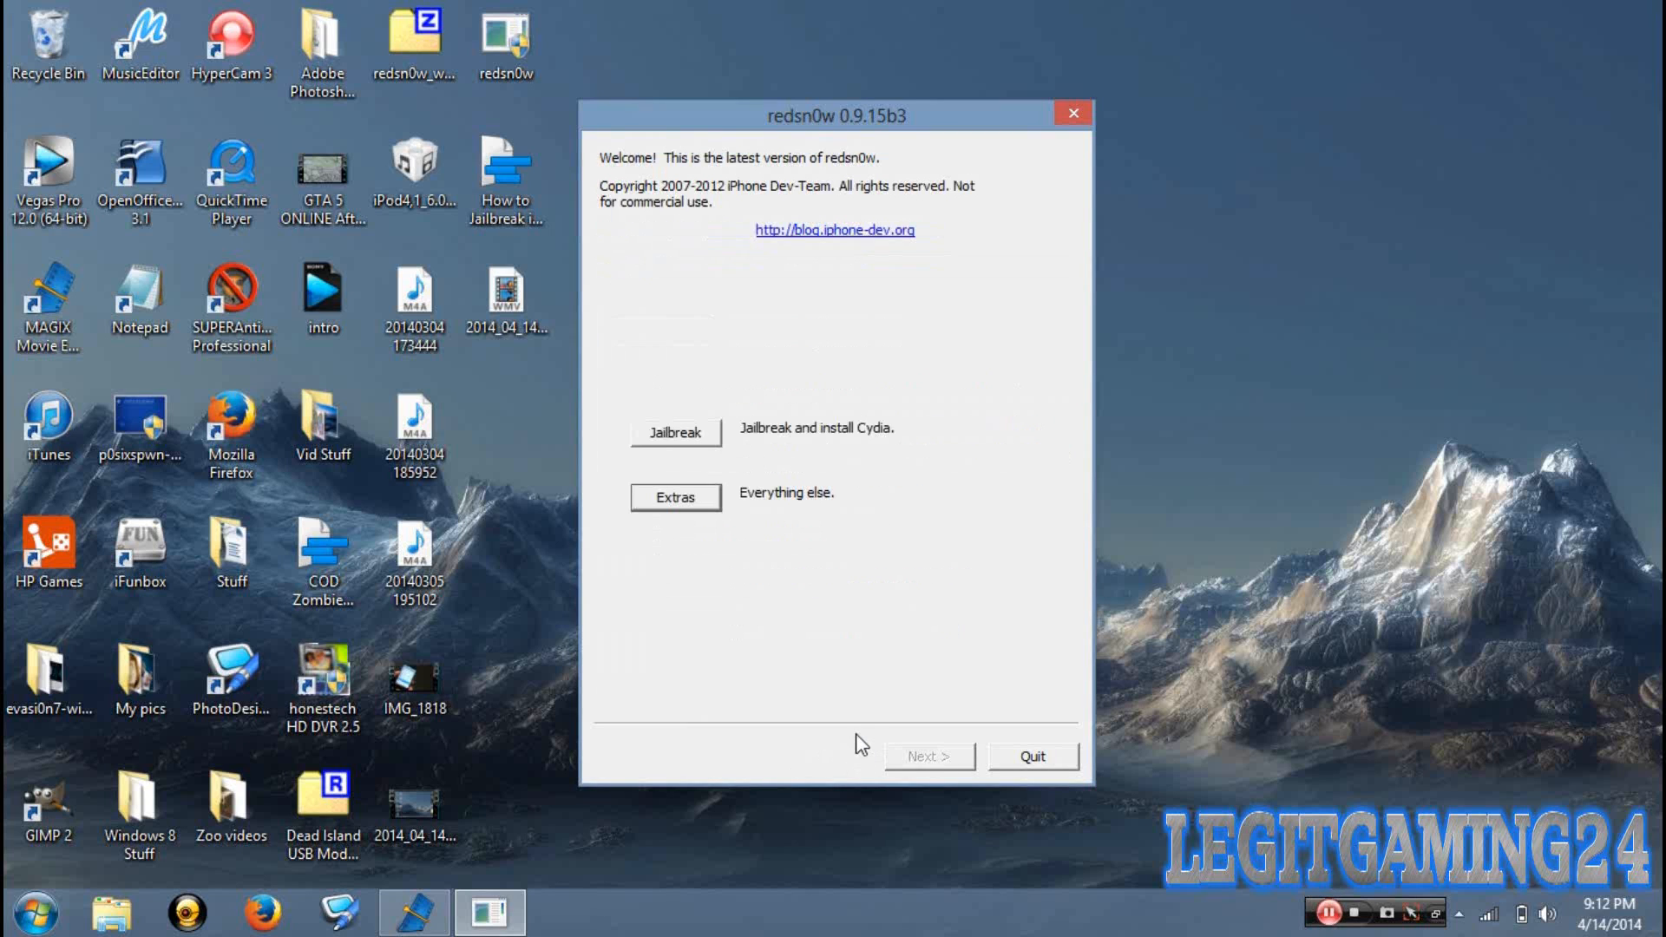
Step: Start the jailbreak and advance to the DFU mode entry instructions
{"action": "left_click", "coordinate": [675, 432]}
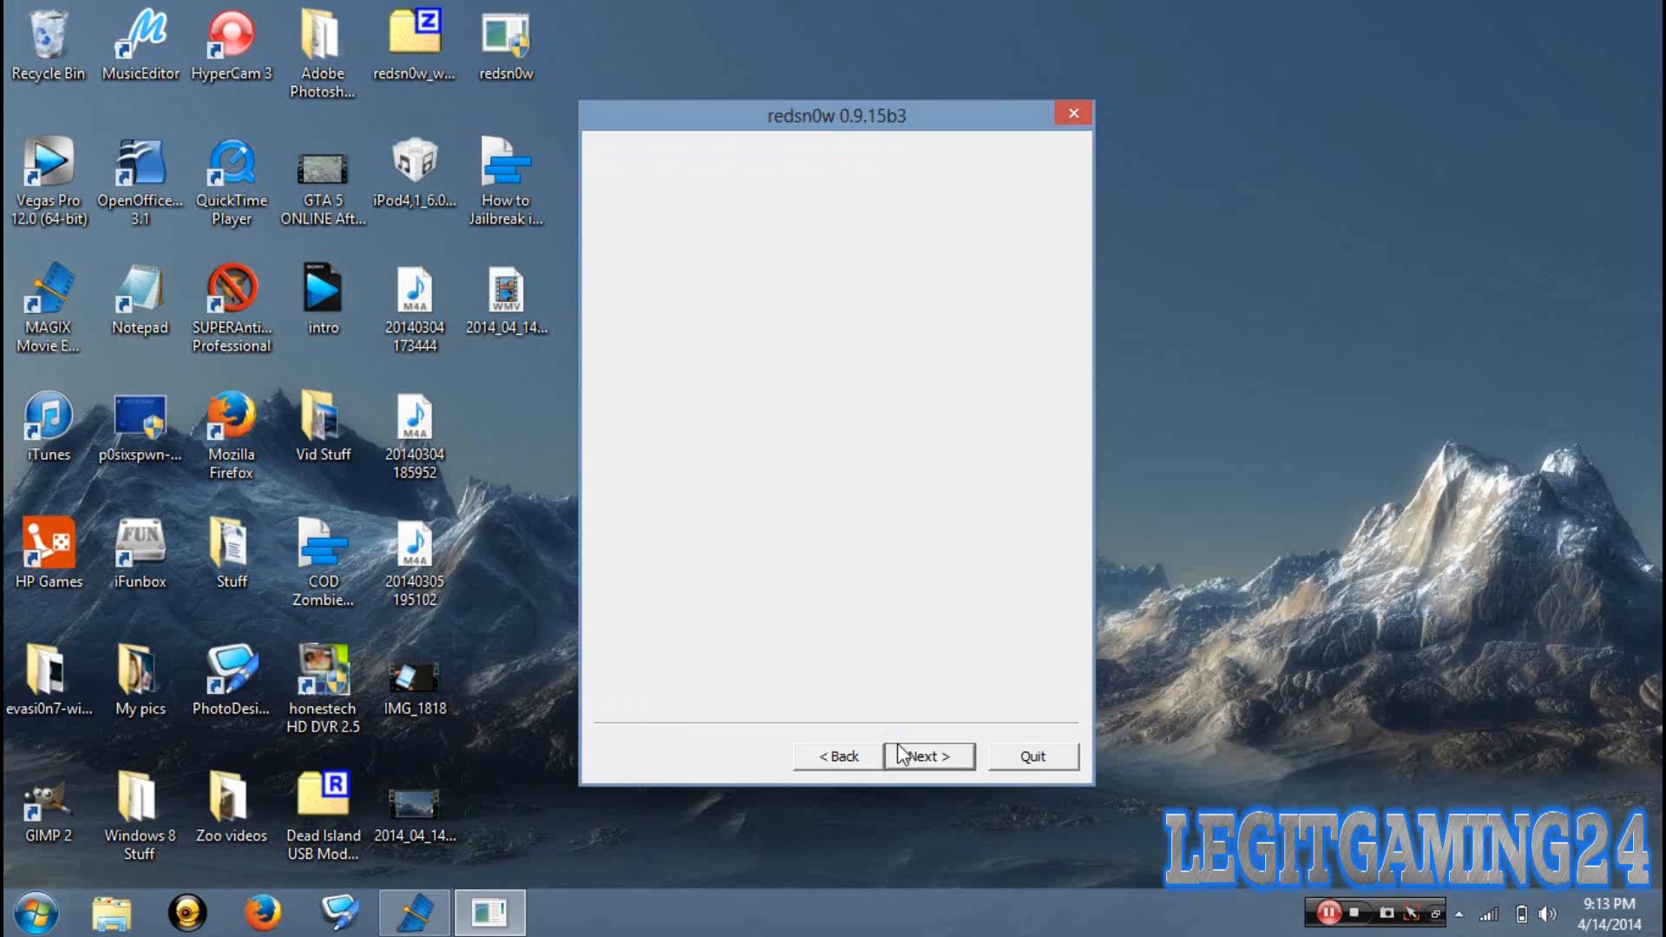
{"action": "left_click", "coordinate": [928, 756]}
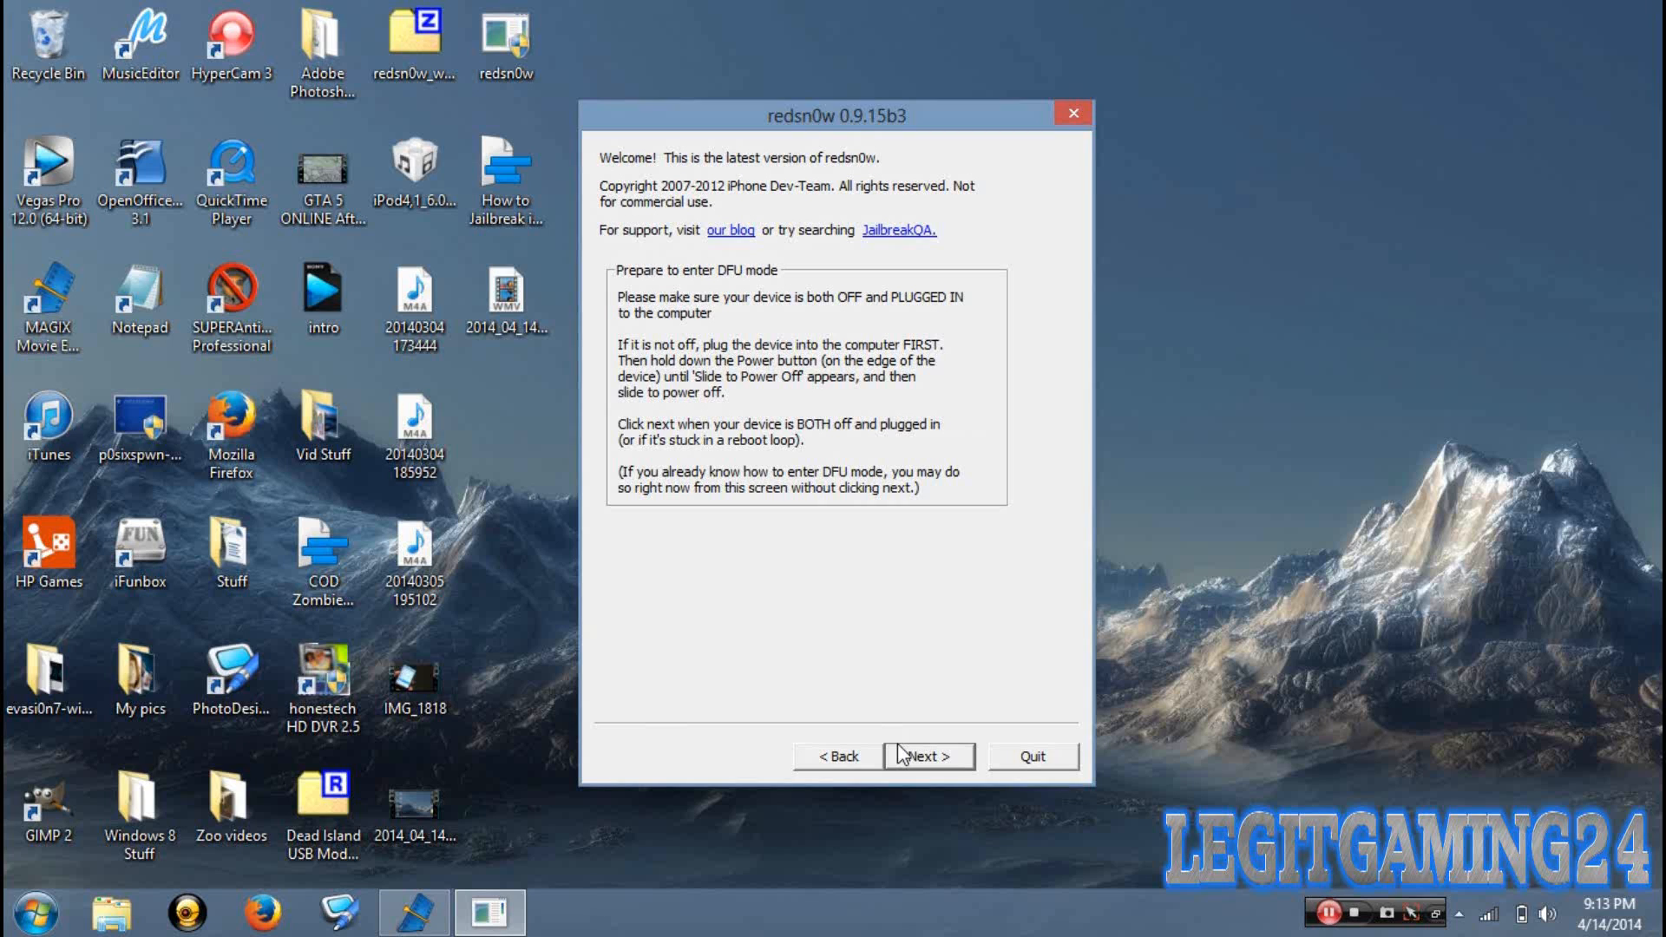
{"action": "left_click", "coordinate": [928, 757]}
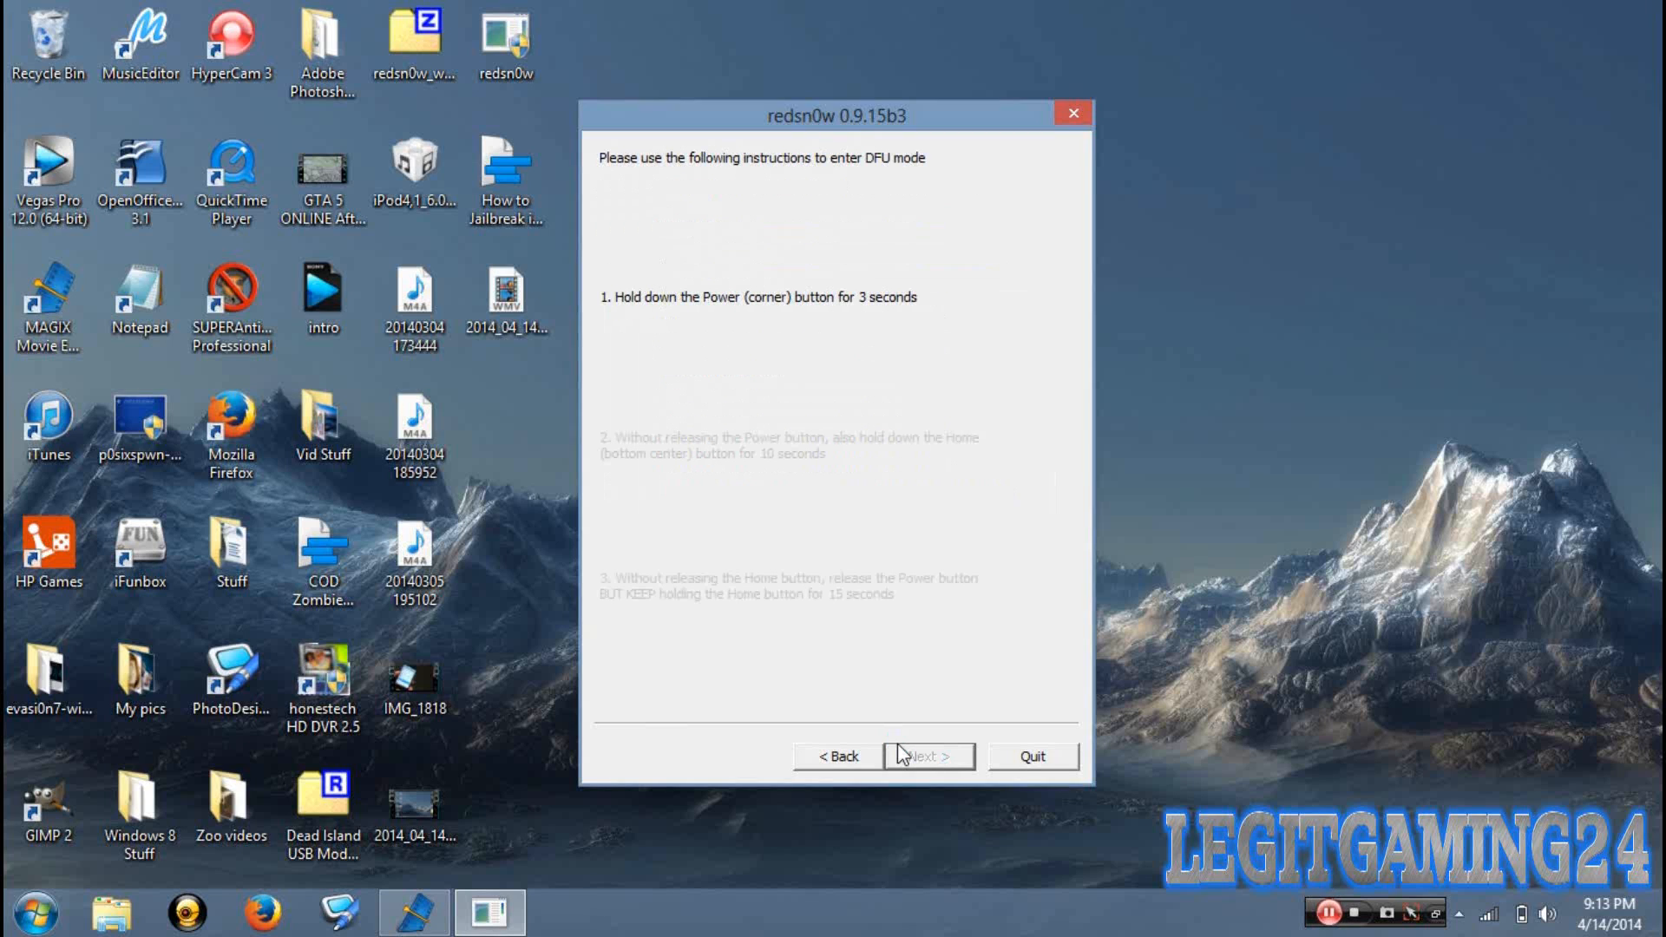